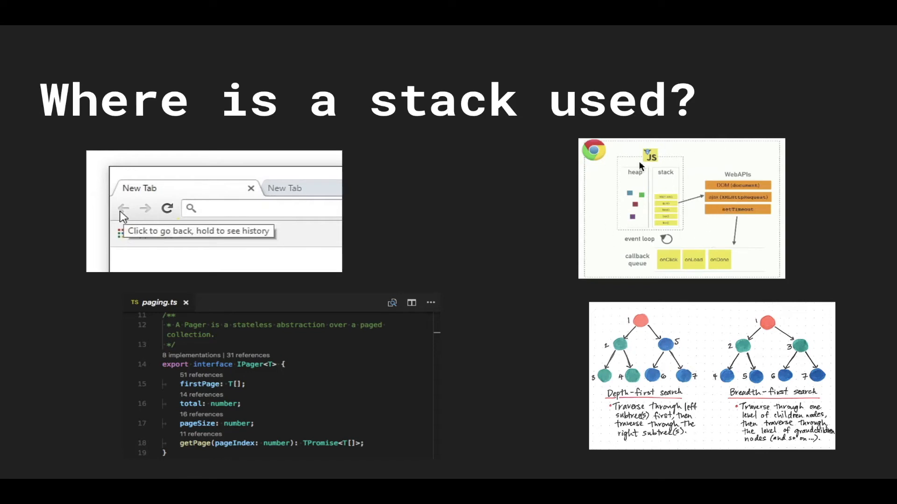
mouse_move(696, 187)
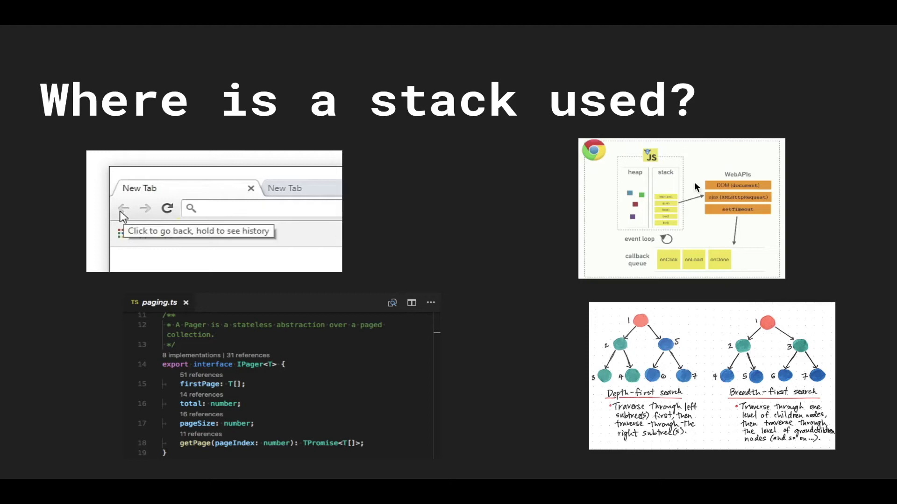
mouse_move(675, 220)
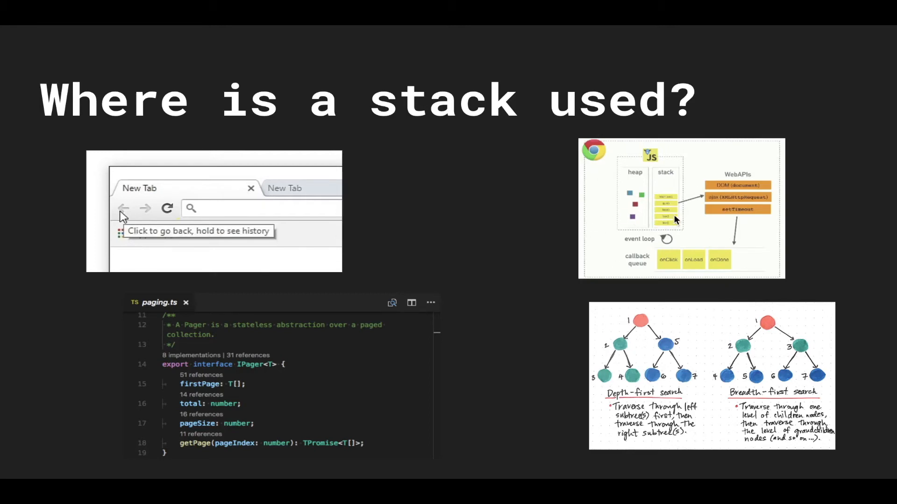
mouse_move(470, 188)
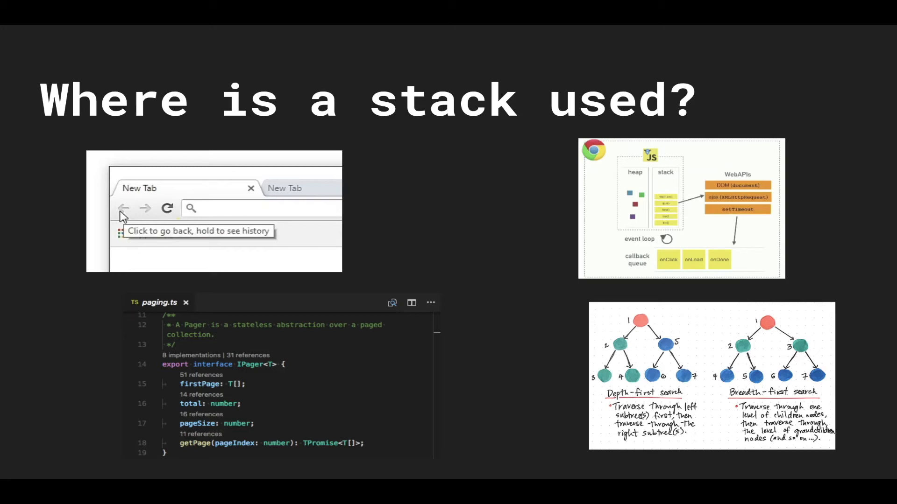
mouse_move(712, 359)
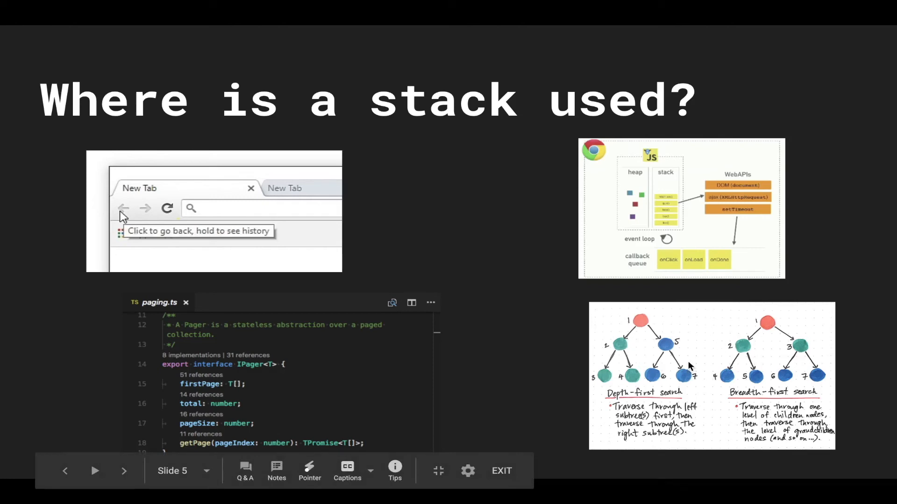
mouse_move(684, 351)
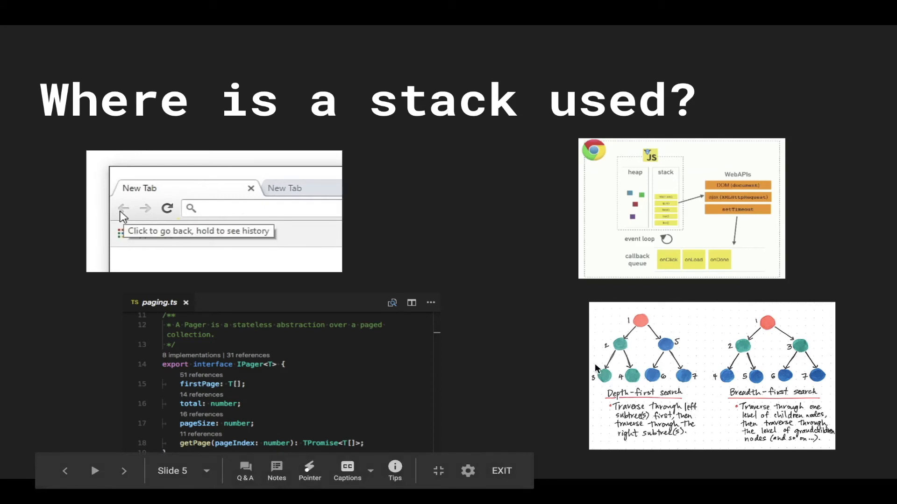
Advance the slideshow to slide 6, 'Stack implementation', with the head-to-tail linked-list diagram
left_click(123, 471)
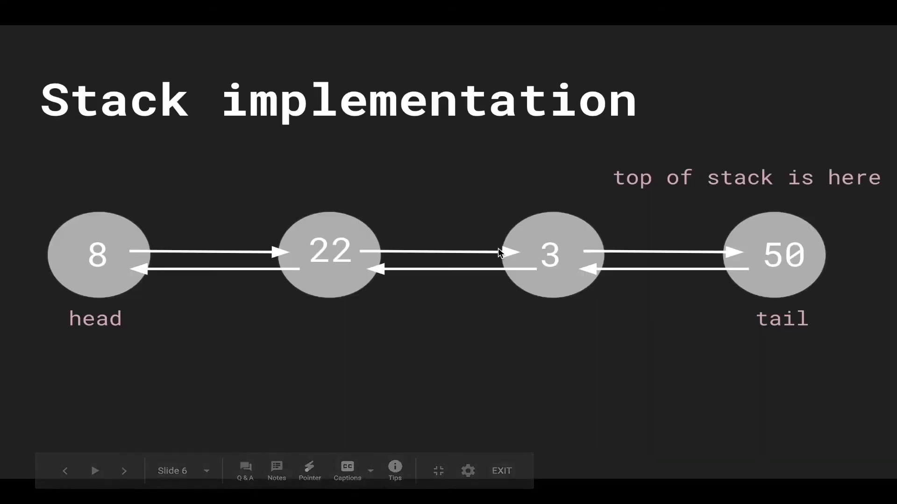
mouse_move(625, 368)
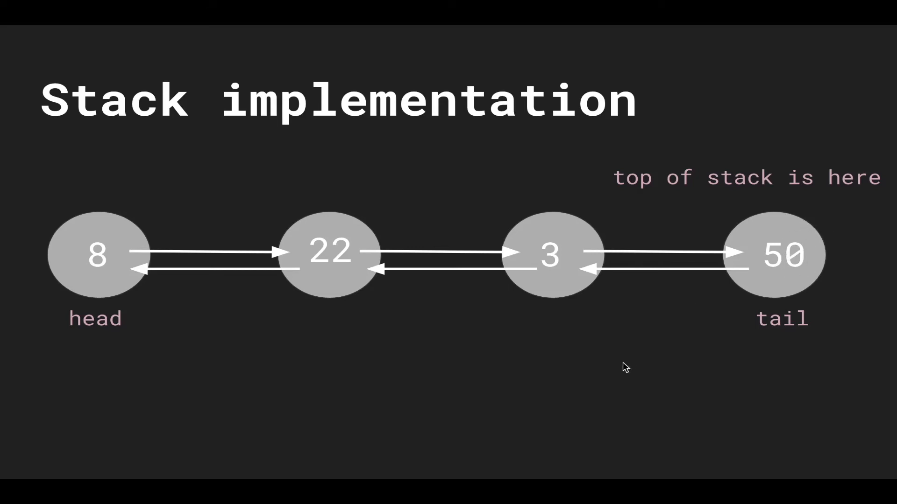